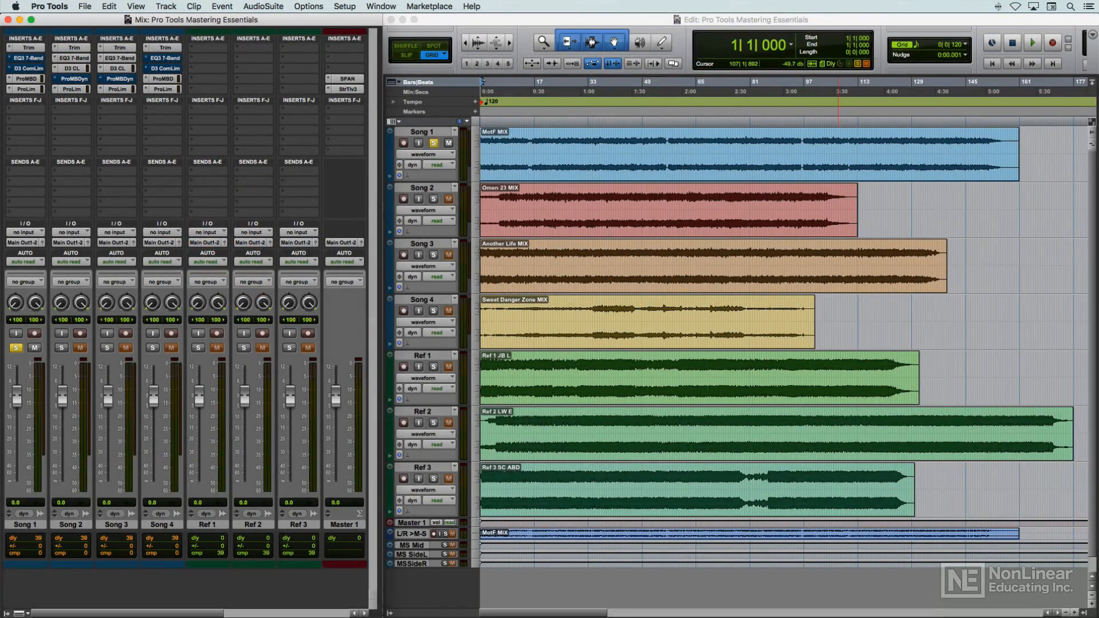
pyautogui.click(27, 57)
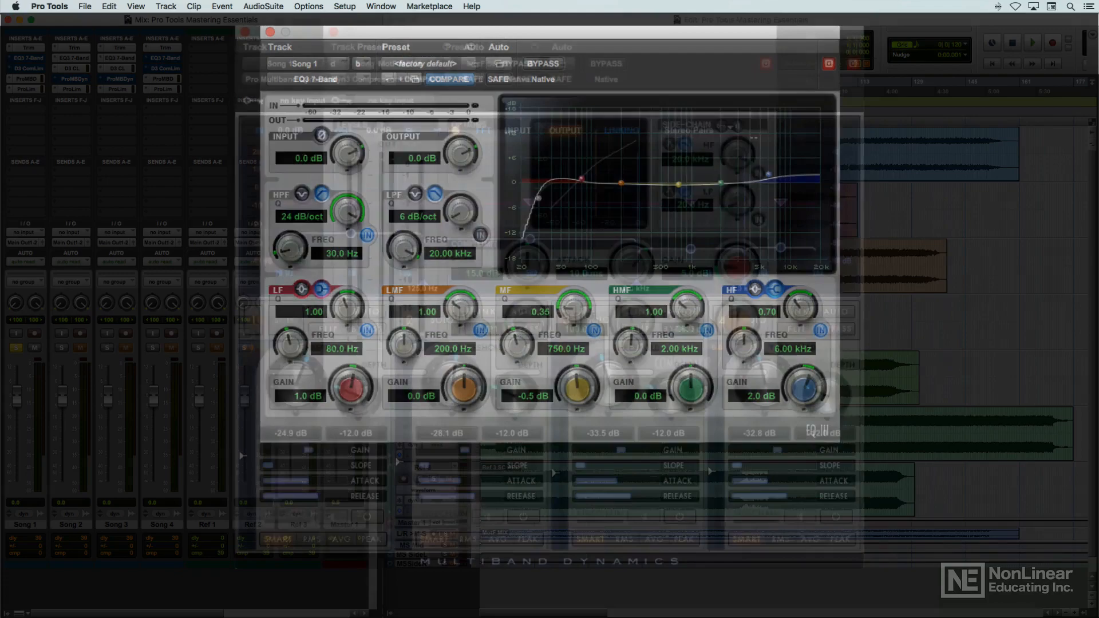
pyautogui.click(269, 32)
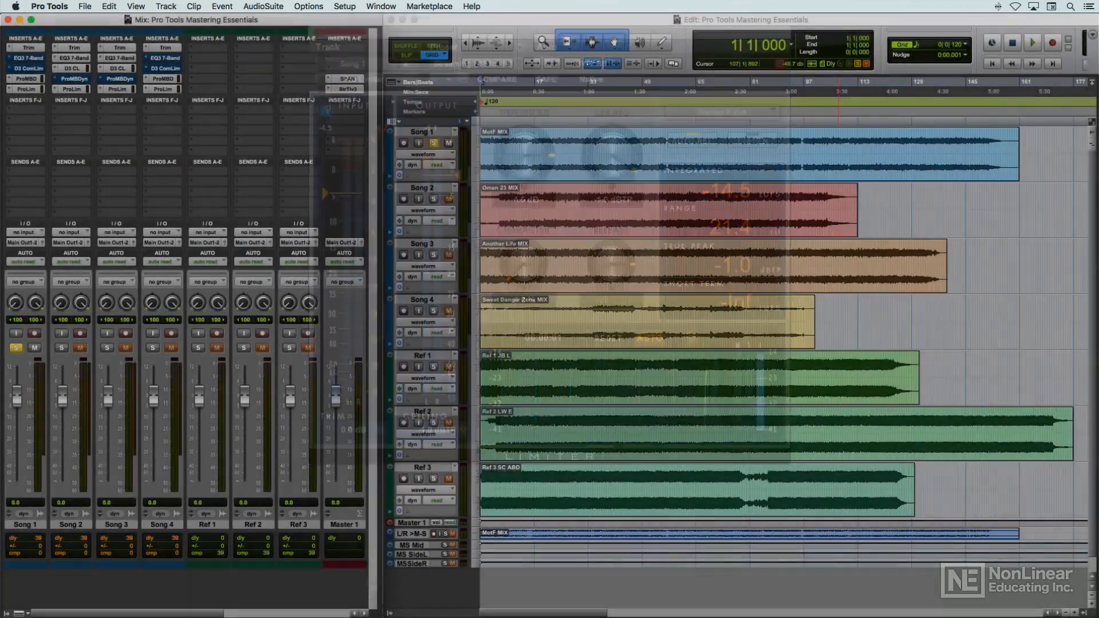